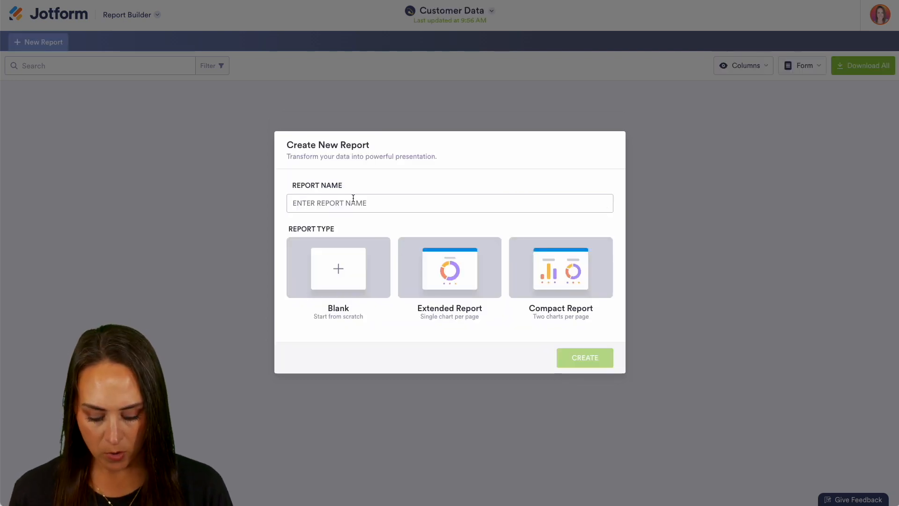
# Place the cursor in the Report Name field of the Create New Report dialog.
pyautogui.click(584, 357)
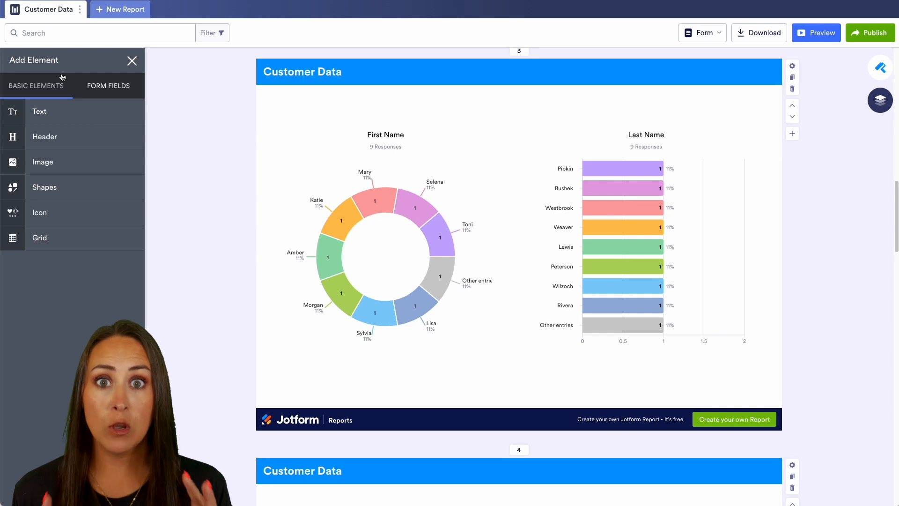
# Show the Customer Data form fields, First Name through Receive Emails, in the element panel.
pyautogui.click(108, 86)
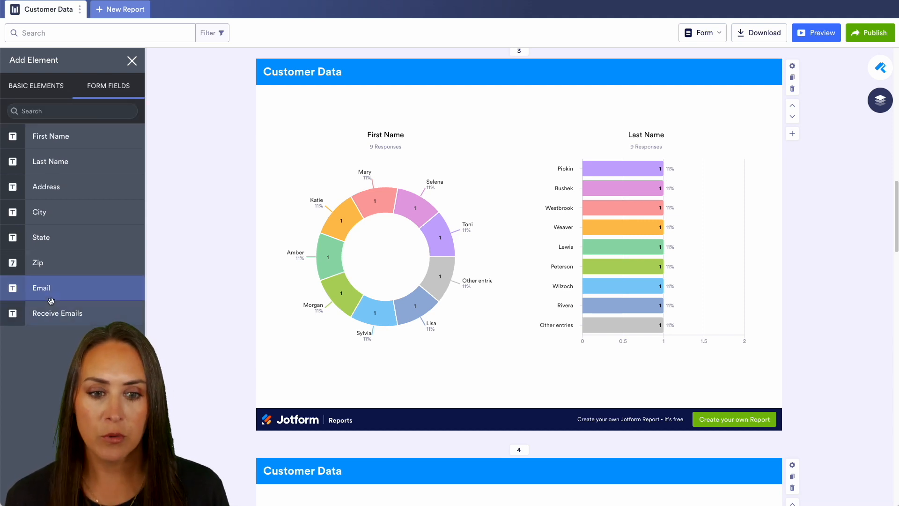